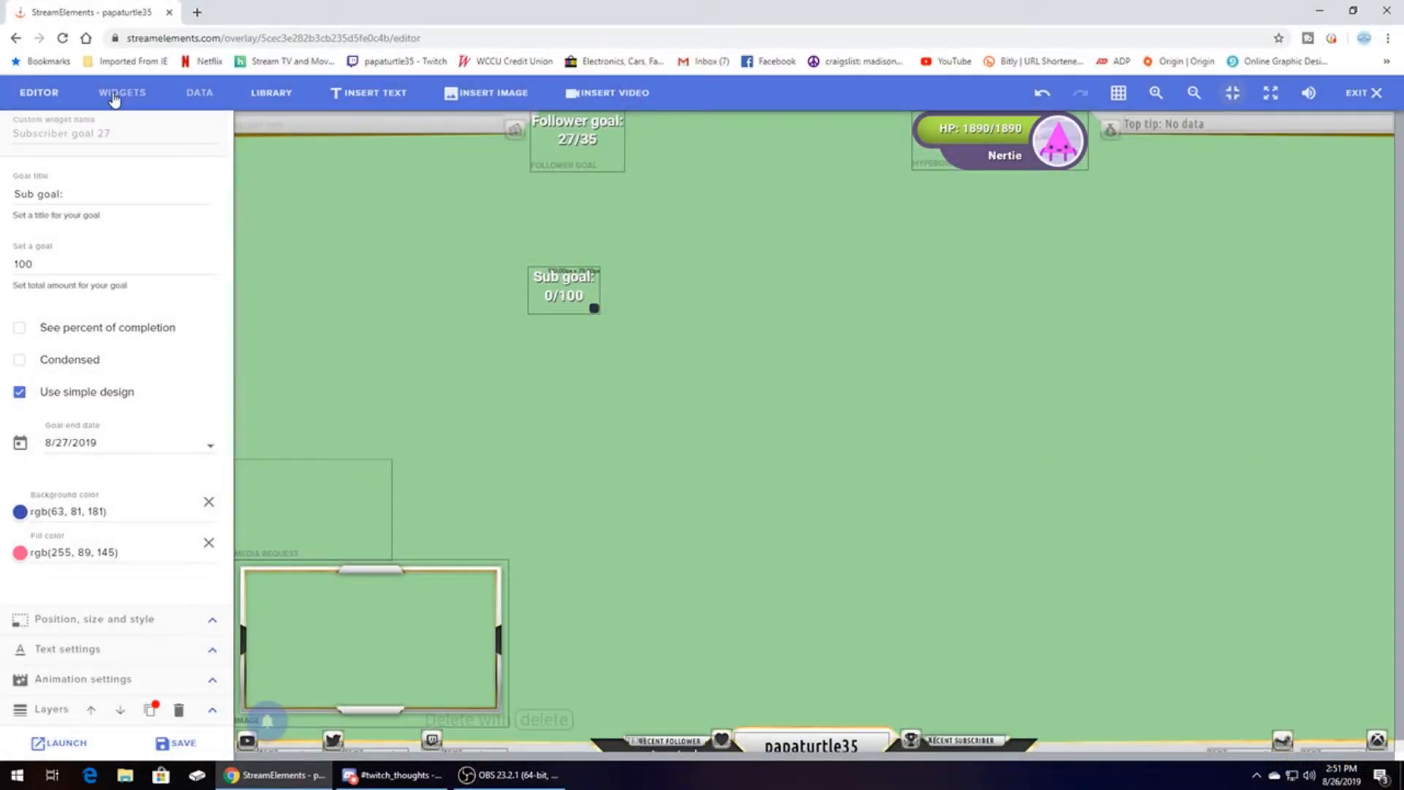
Add a Latest Subscriber widget to the overlay and select it to show its settings
{"action": "left_click", "coordinate": [121, 93]}
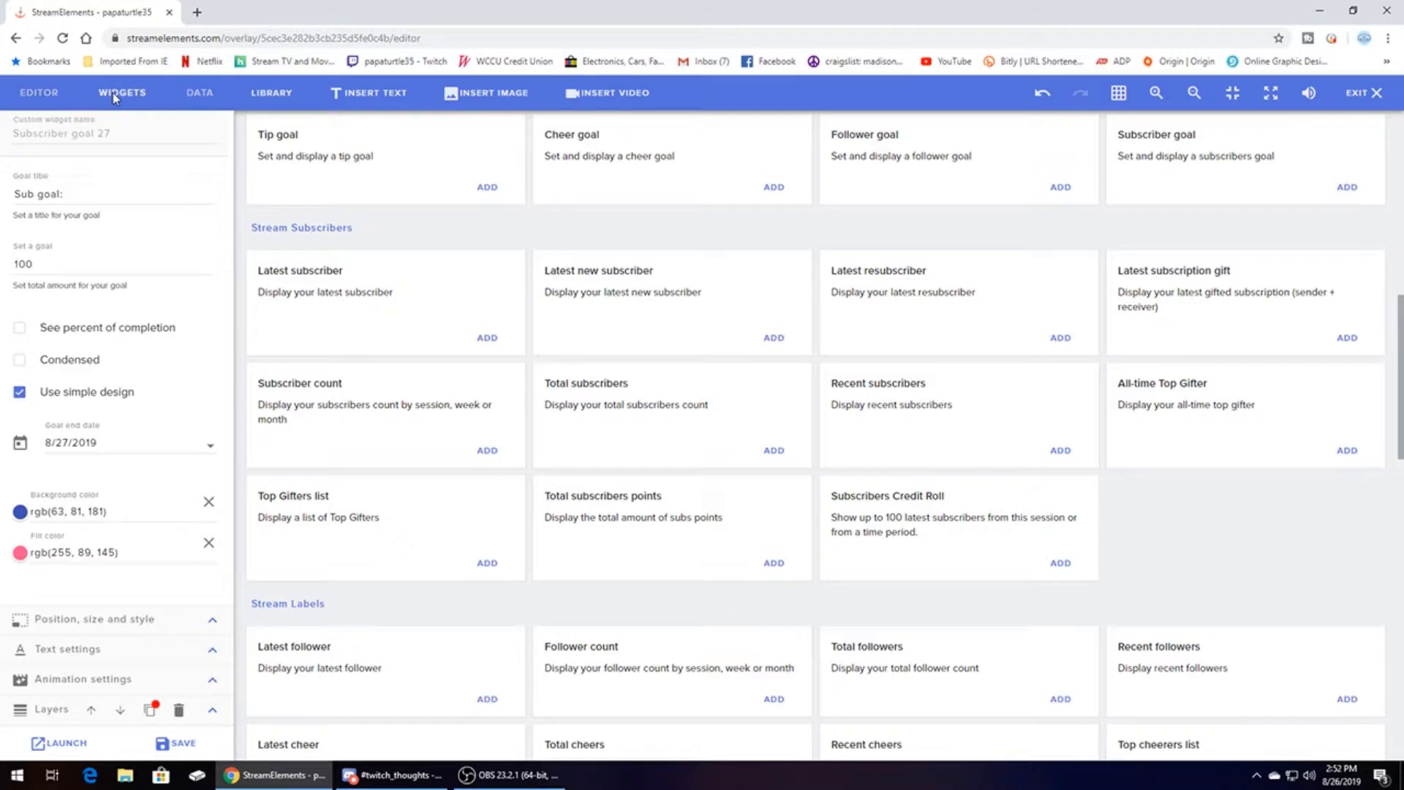
{"action": "mouse_move", "coordinate": [282, 286]}
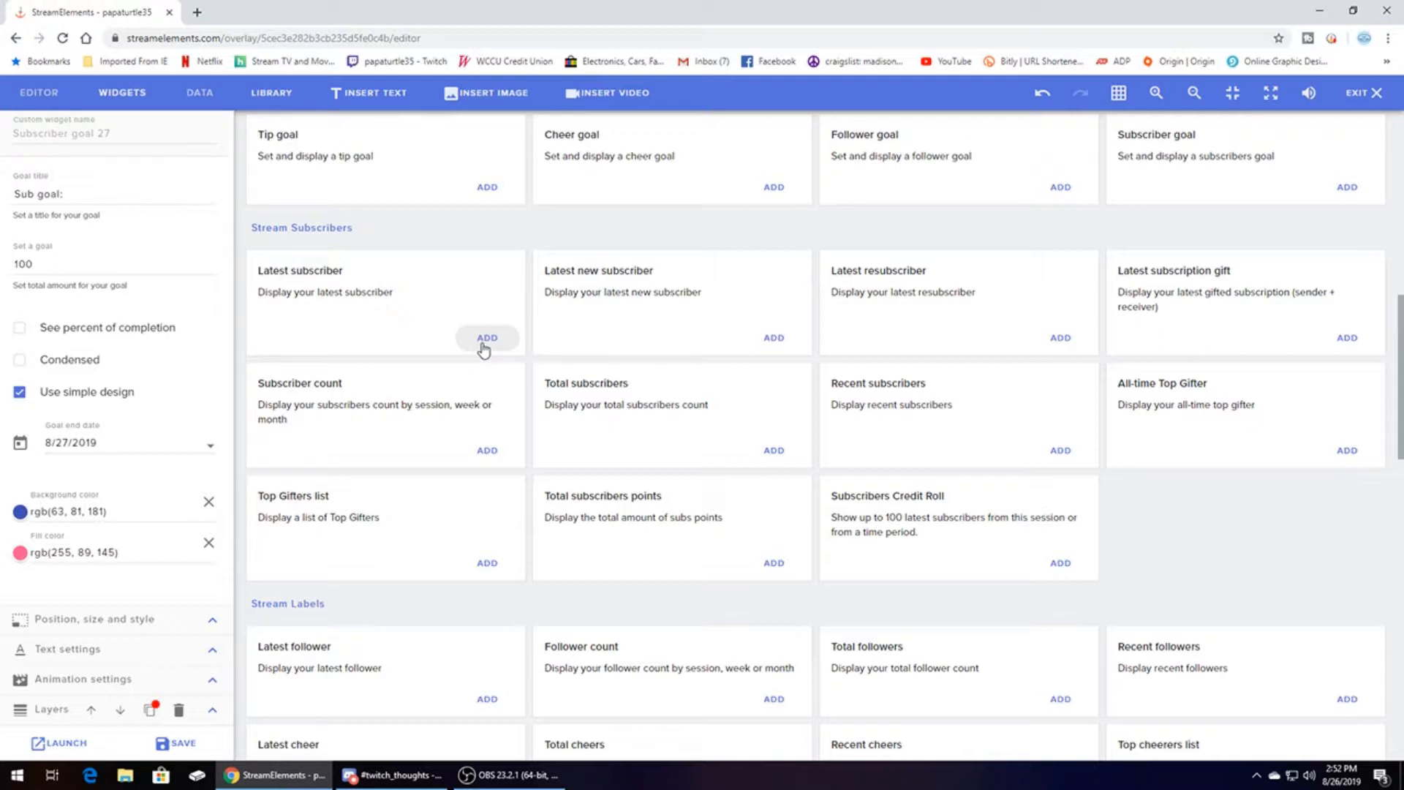
{"action": "left_click", "coordinate": [487, 338]}
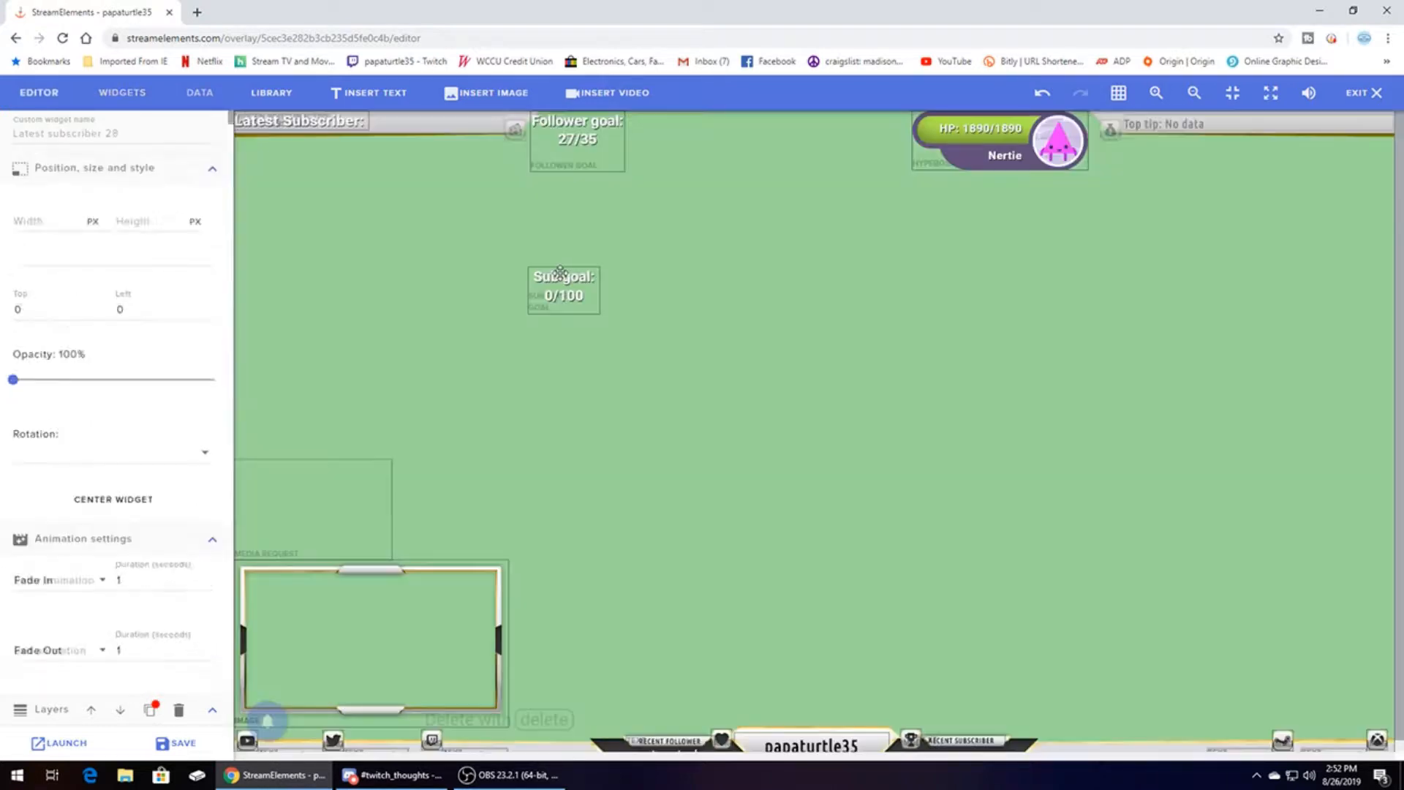
{"action": "left_click", "coordinate": [298, 120]}
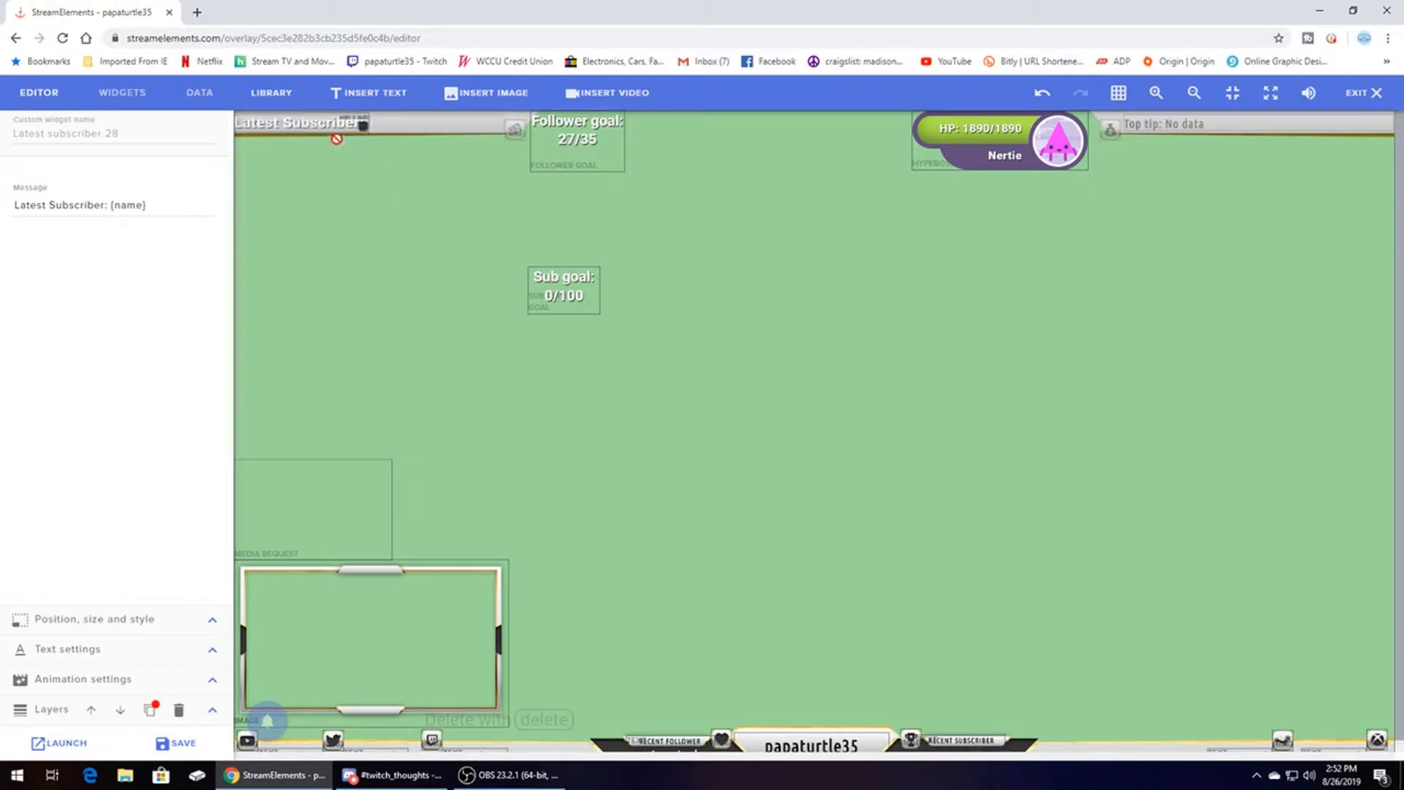
Reopen the widget catalog and scroll to the Stream Goals section
{"action": "left_click", "coordinate": [121, 92]}
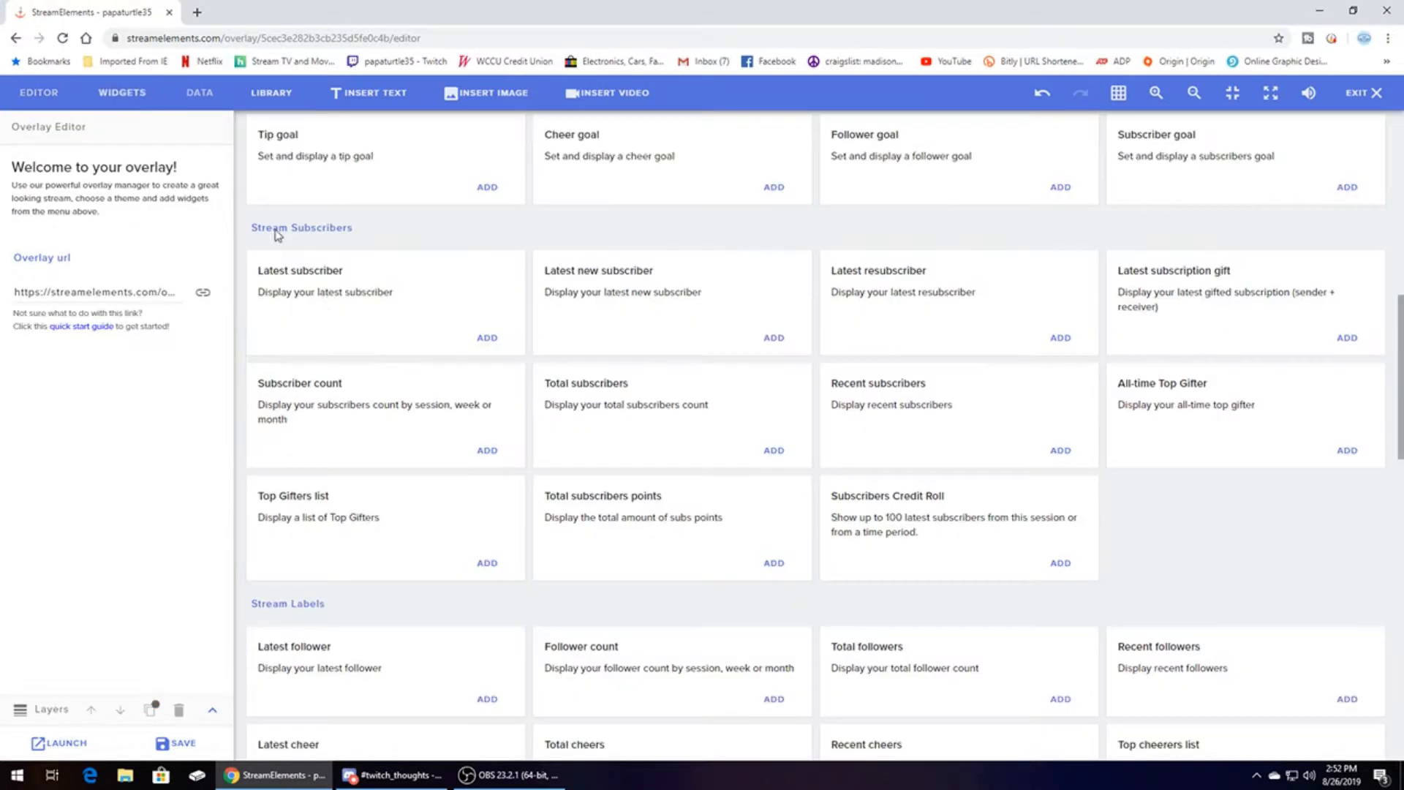
{"action": "scroll", "scroll_direction": "up", "scroll_amount": 3}
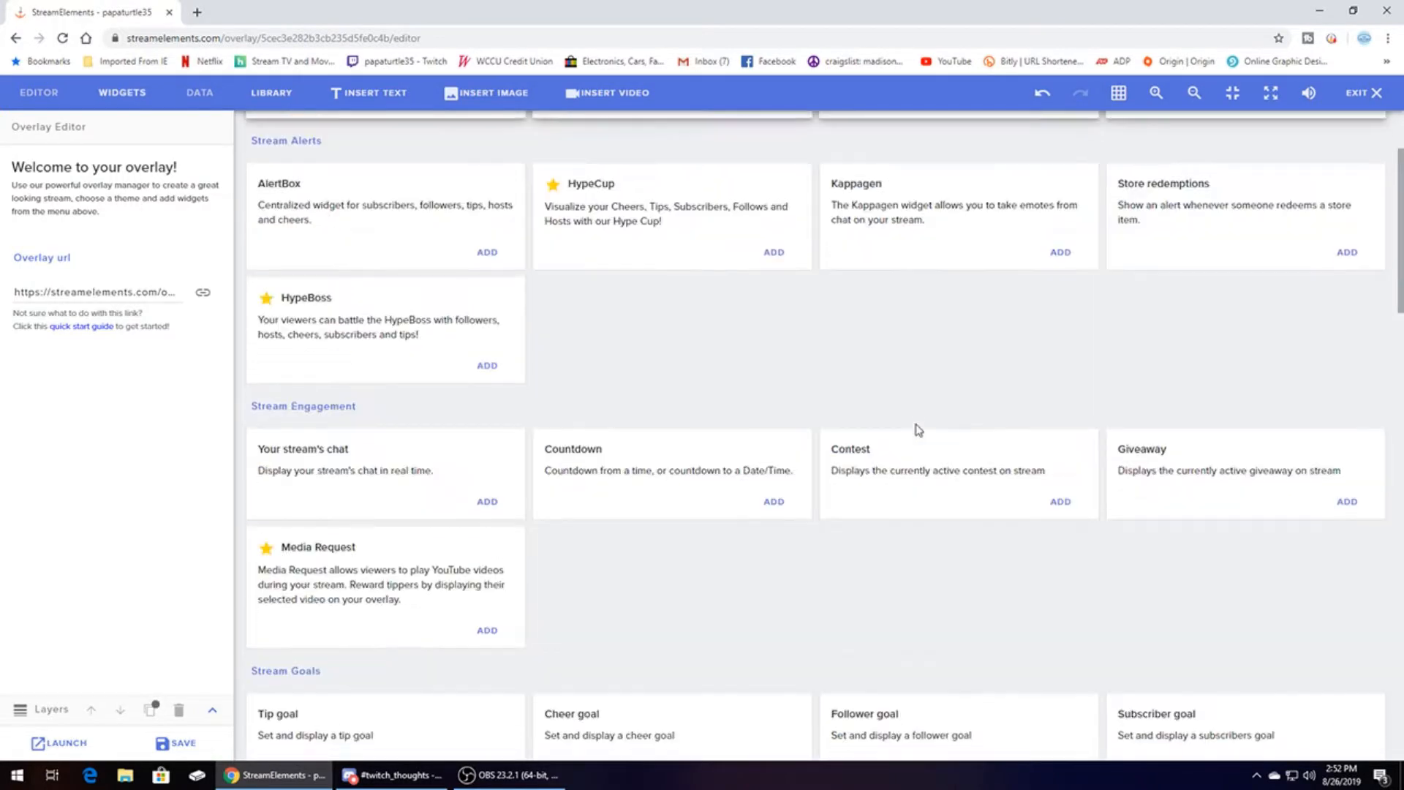
{"action": "scroll", "scroll_direction": "up", "scroll_amount": 3}
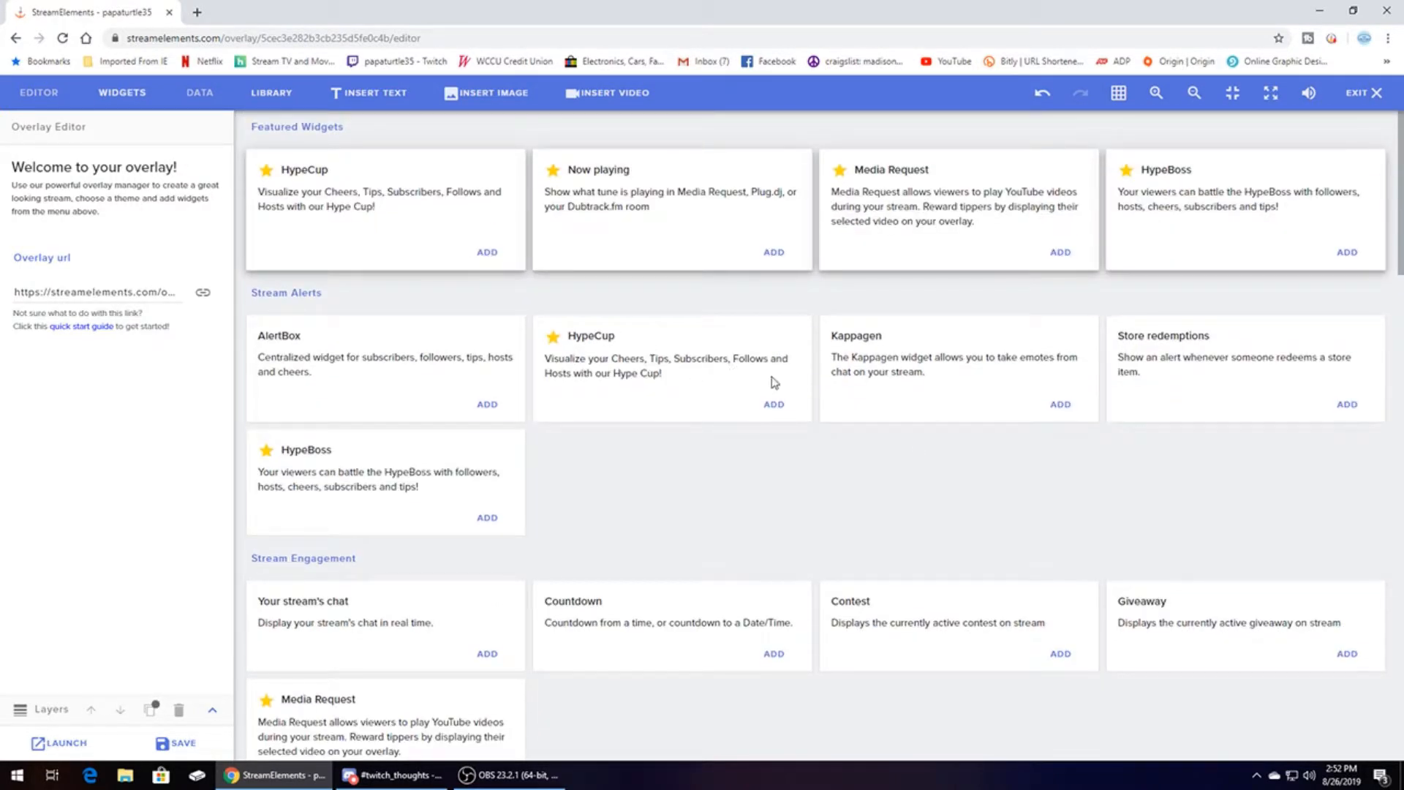
{"action": "scroll", "scroll_direction": "down", "scroll_amount": 3}
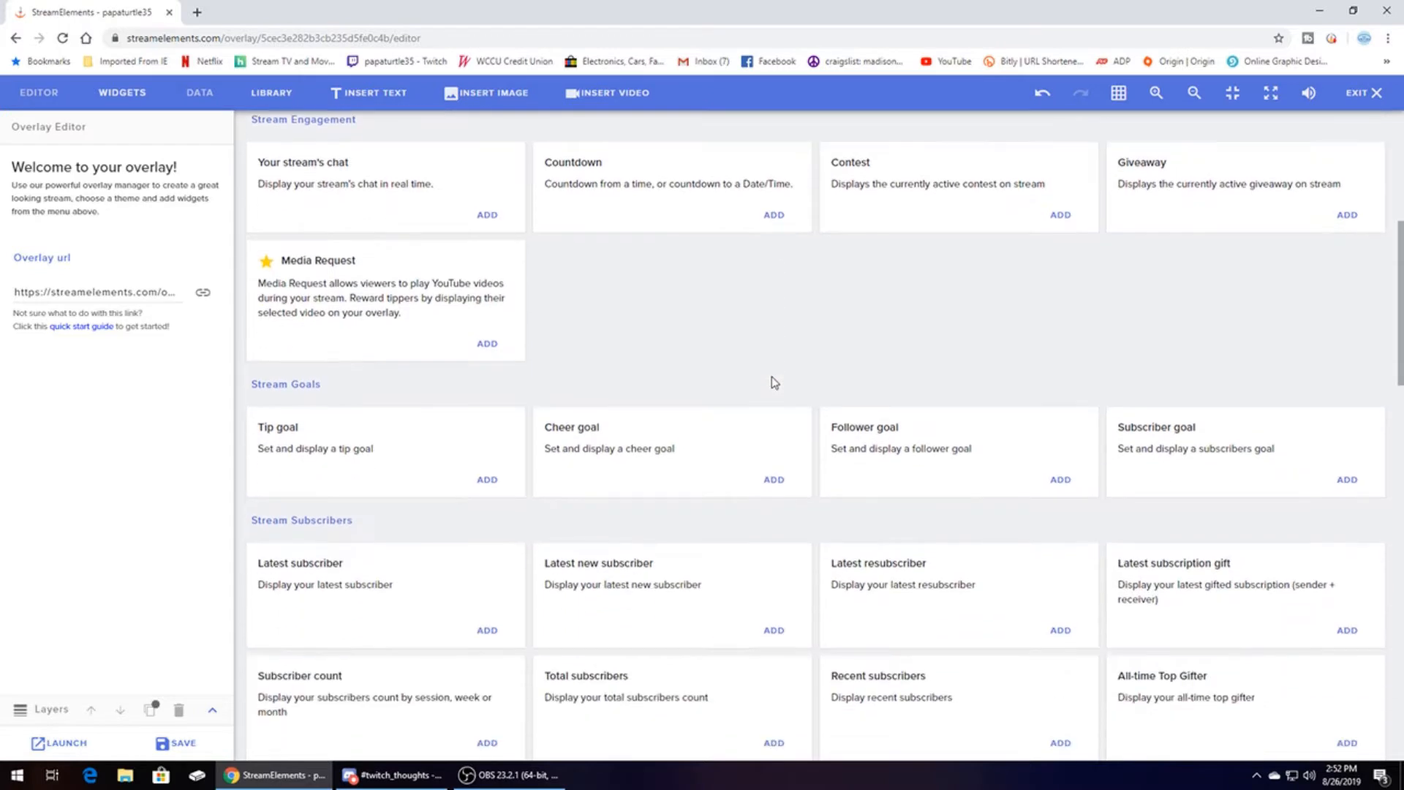
{"action": "mouse_move", "coordinate": [1105, 447]}
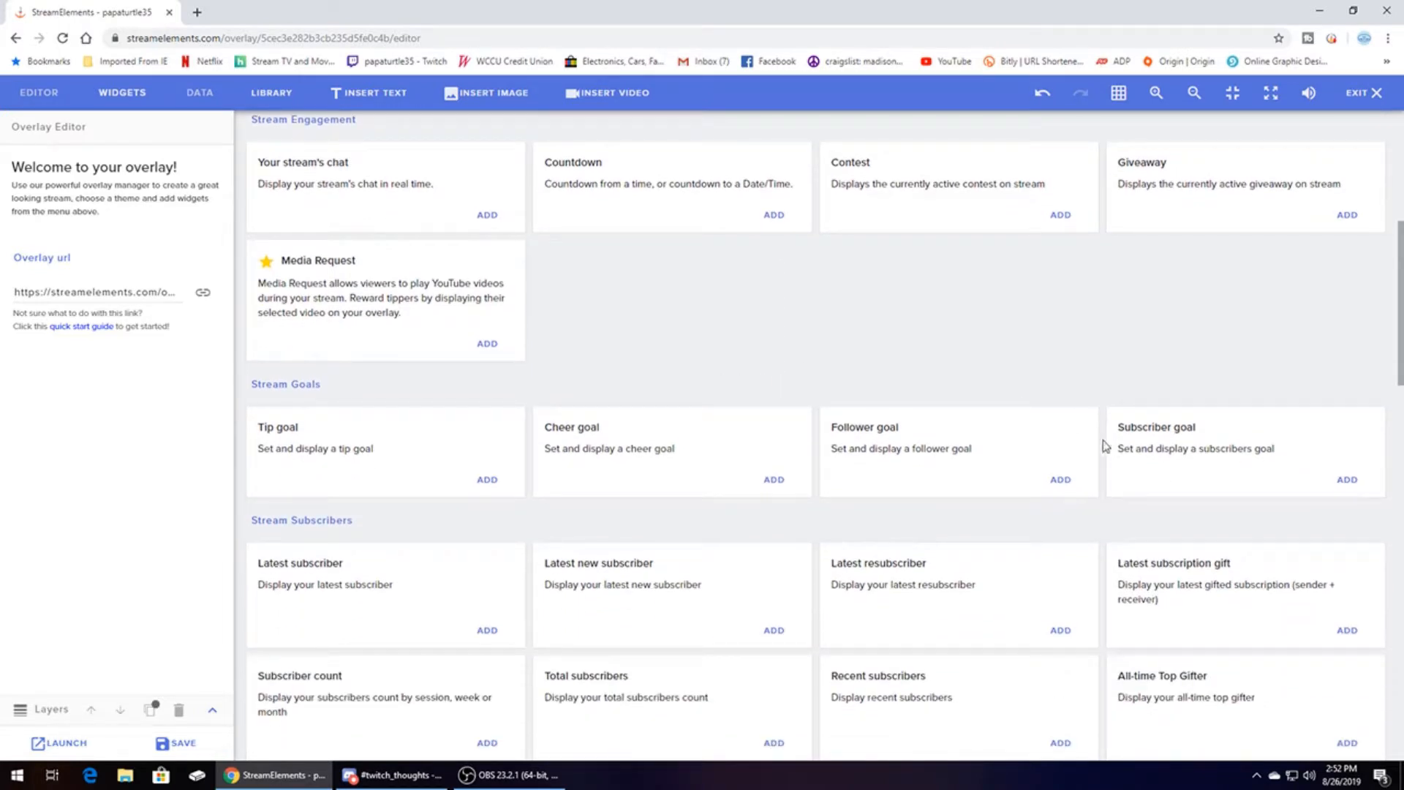
{"action": "mouse_move", "coordinate": [1272, 402]}
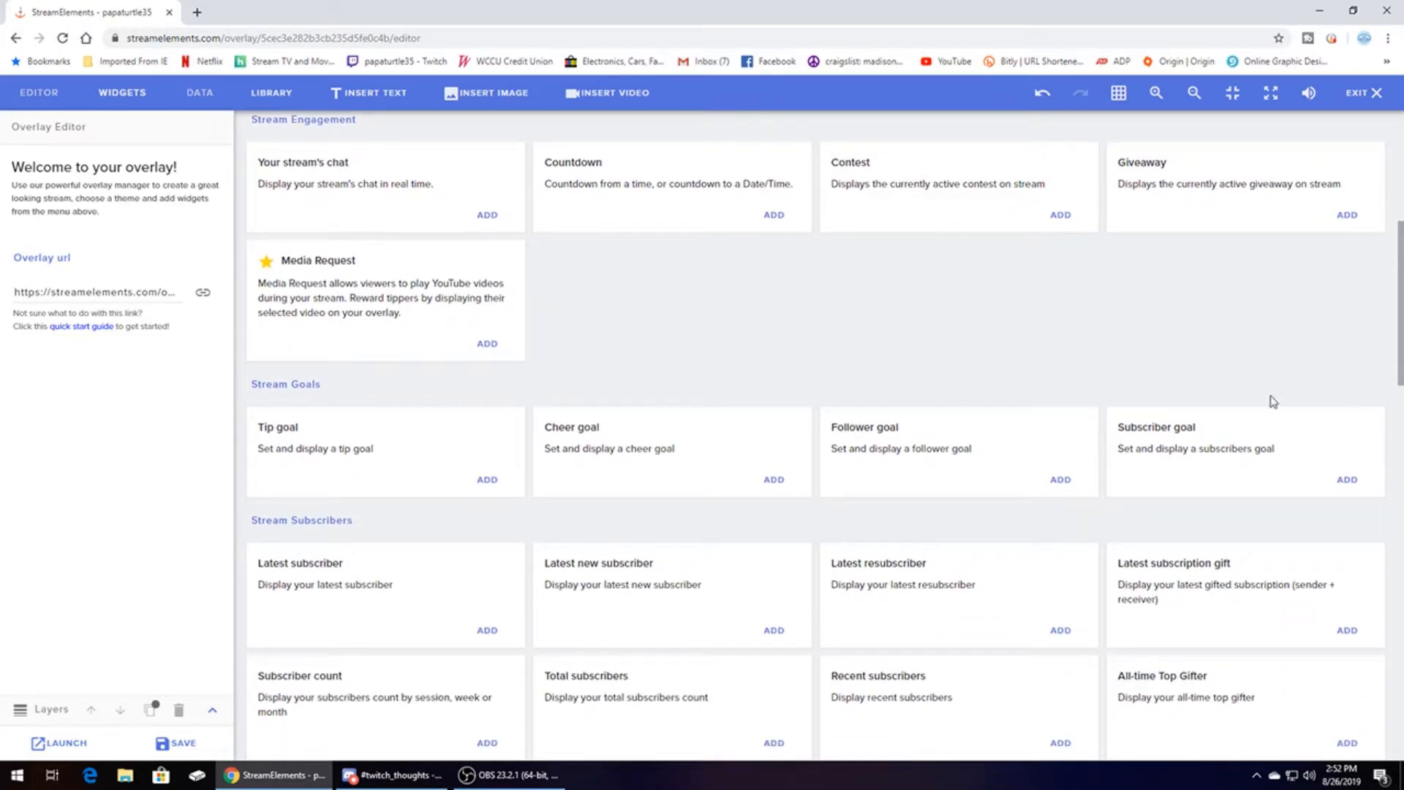
Add a Subscriber goal widget titled 'Sub goal:' with simple design enabled
{"action": "left_click", "coordinate": [1345, 479]}
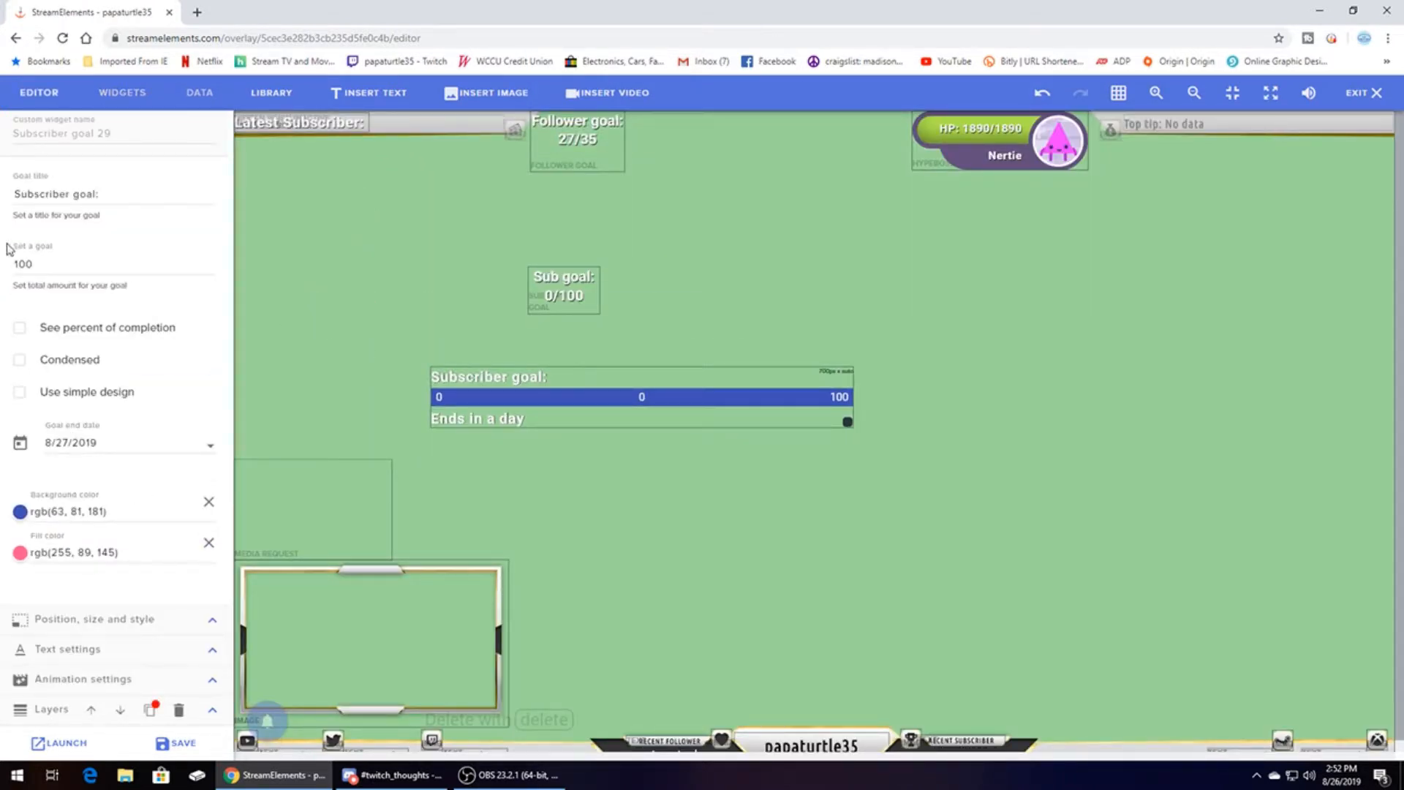
{"action": "double_click", "coordinate": [49, 193]}
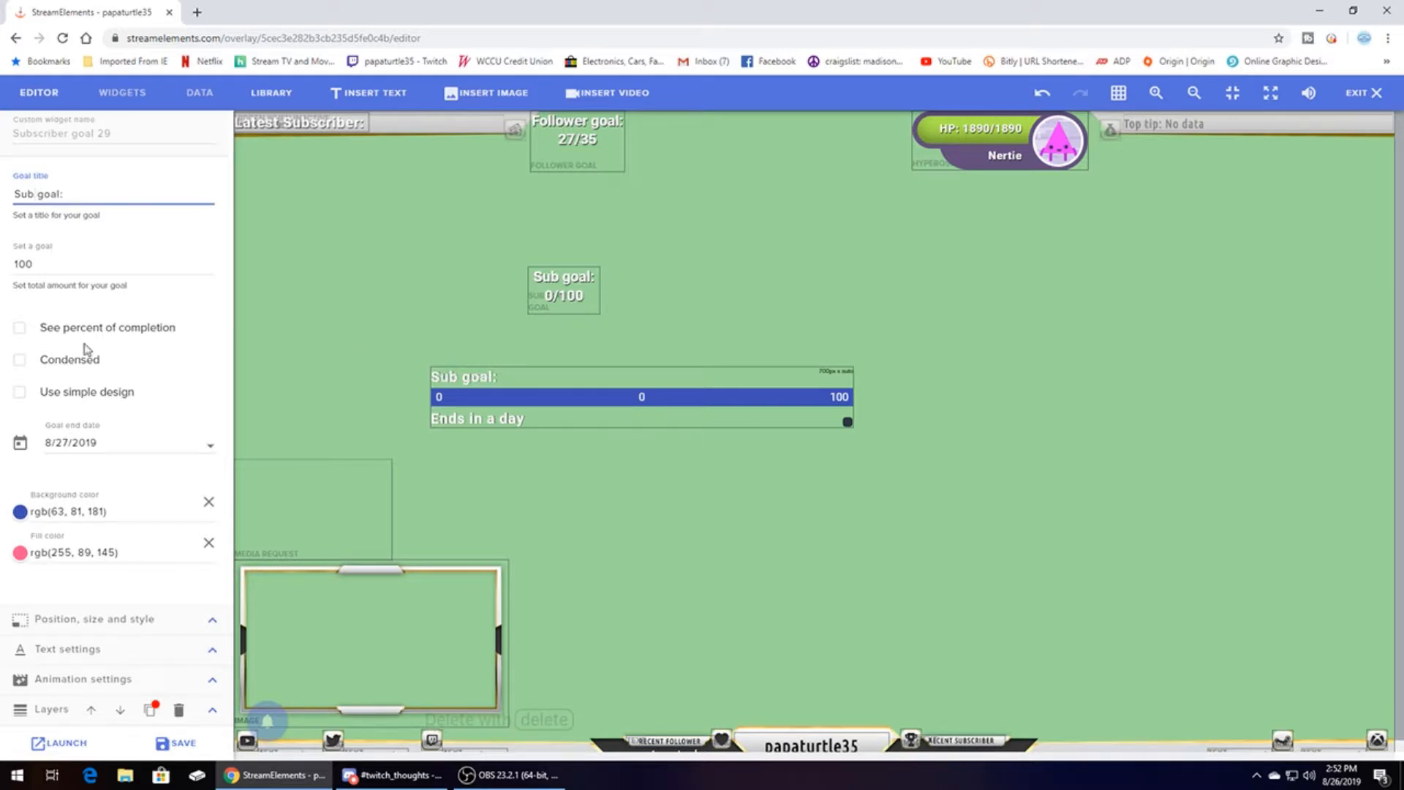
{"action": "left_click", "coordinate": [20, 391]}
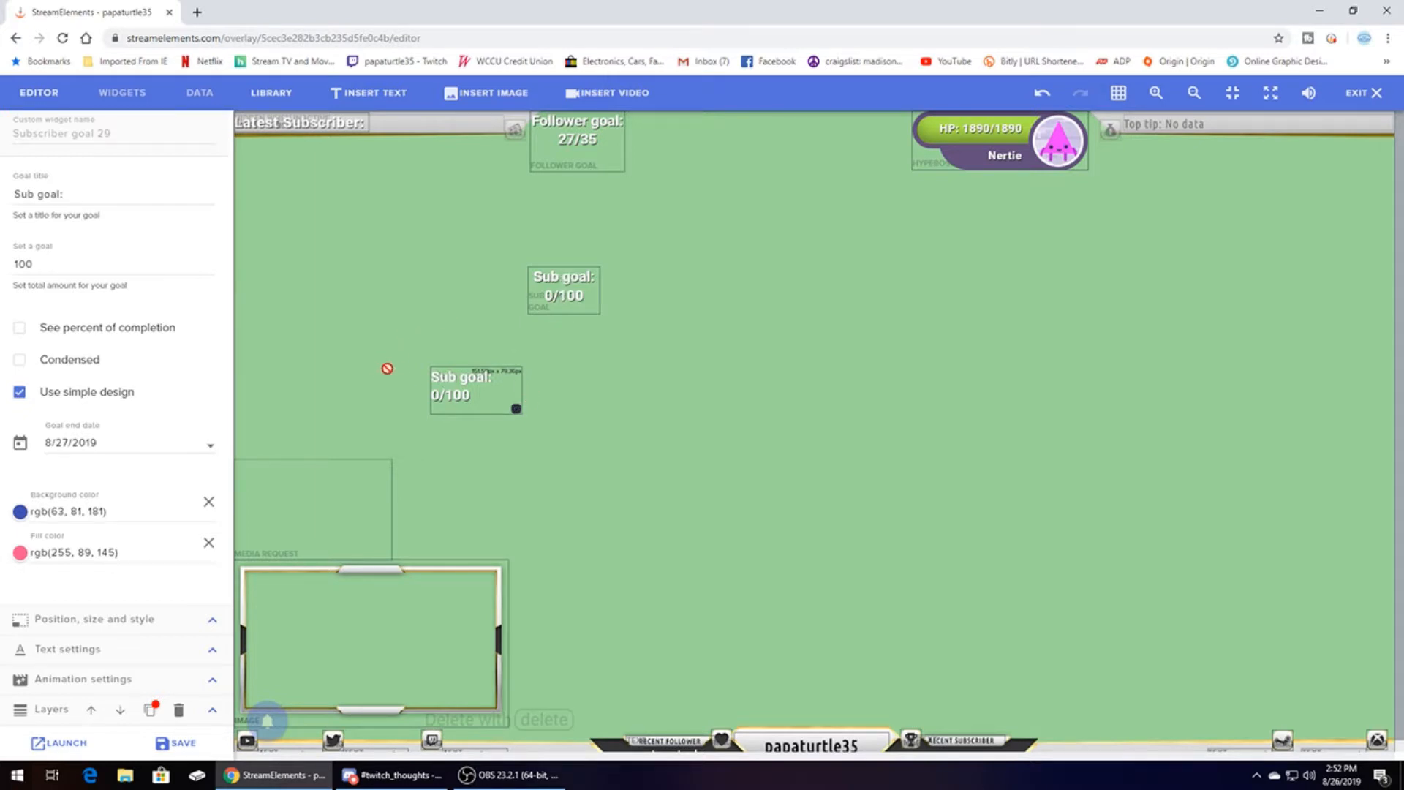
{"action": "mouse_move", "coordinate": [155, 419]}
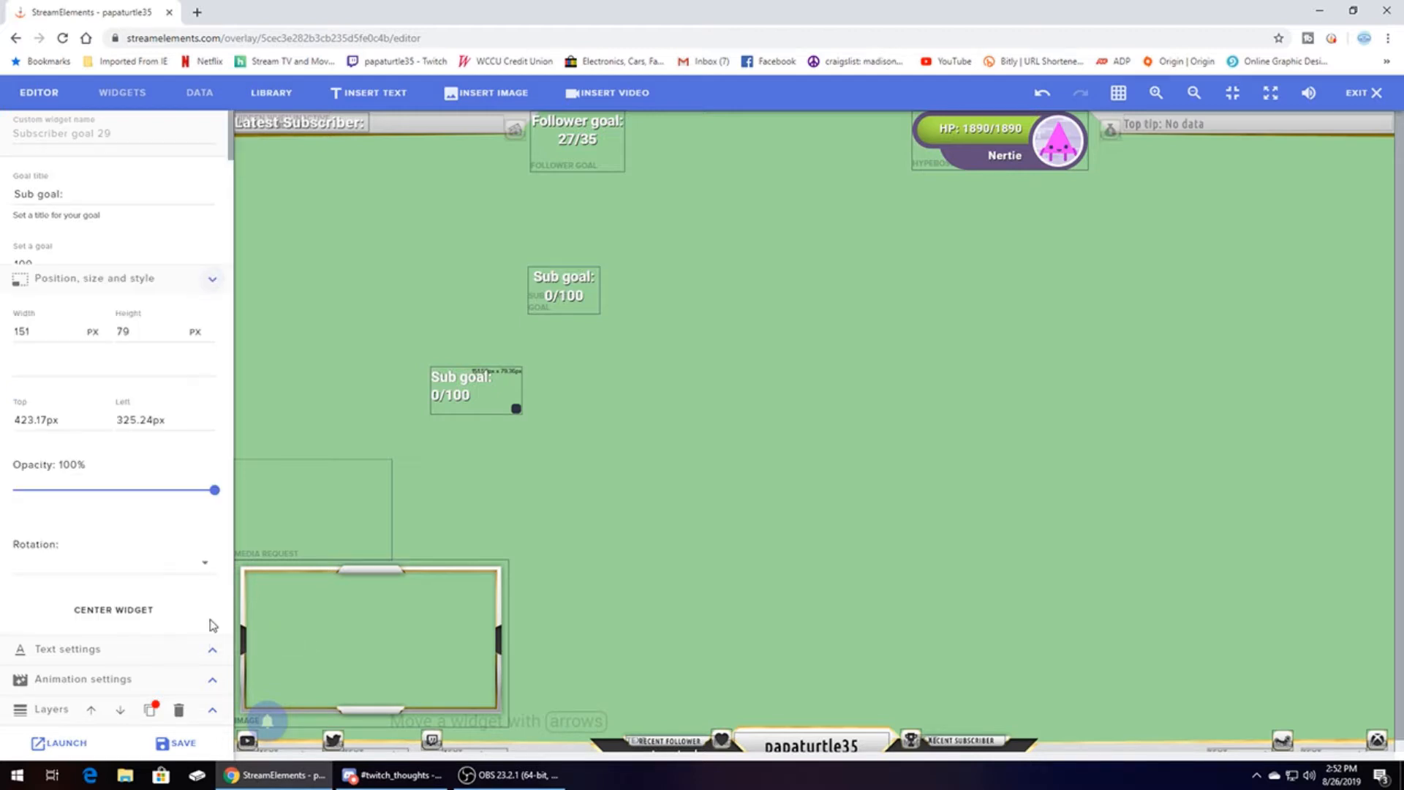
{"action": "mouse_move", "coordinate": [267, 638]}
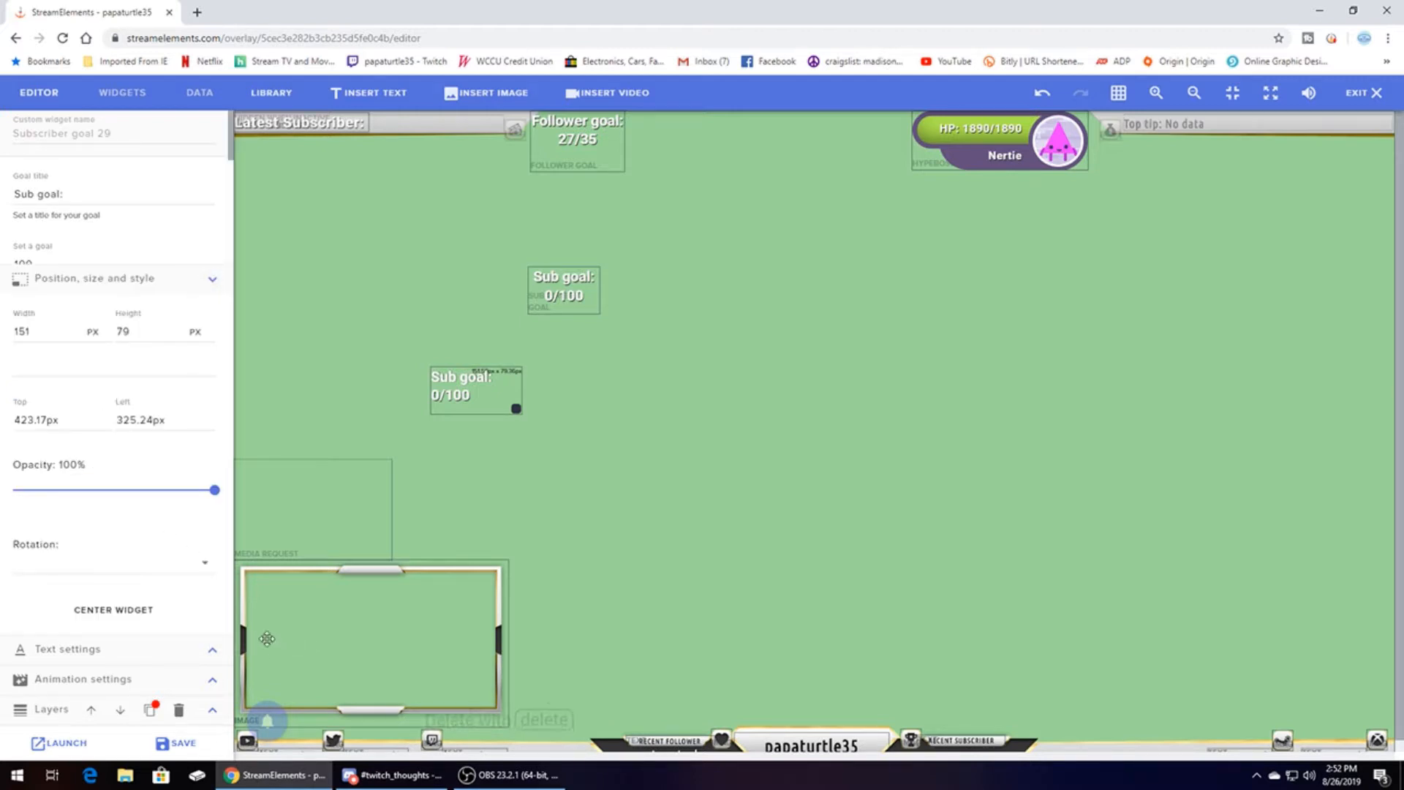
Center-align the Sub goal widget's text and save the overlay
{"action": "left_click", "coordinate": [68, 648]}
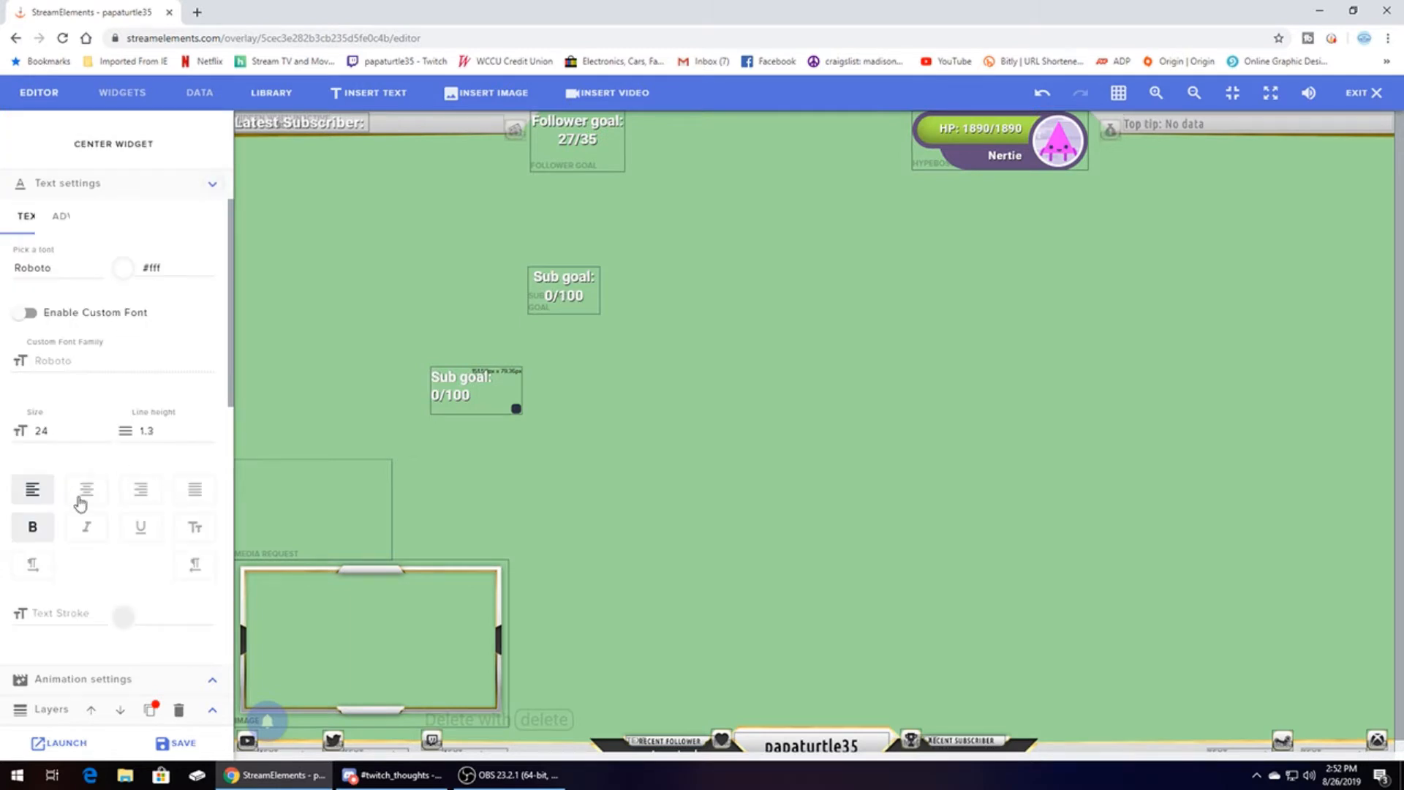
{"action": "left_click", "coordinate": [86, 490]}
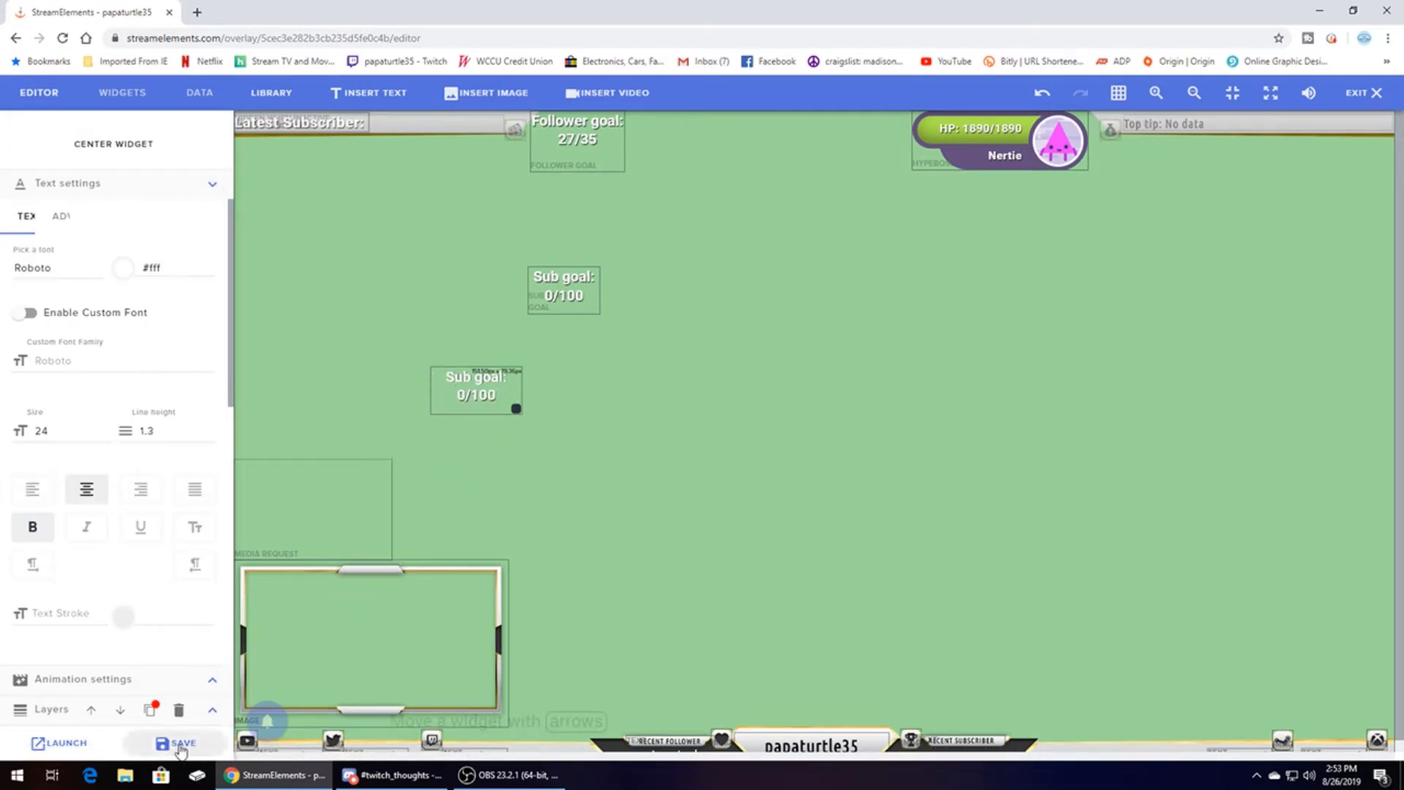
{"action": "left_click", "coordinate": [176, 742]}
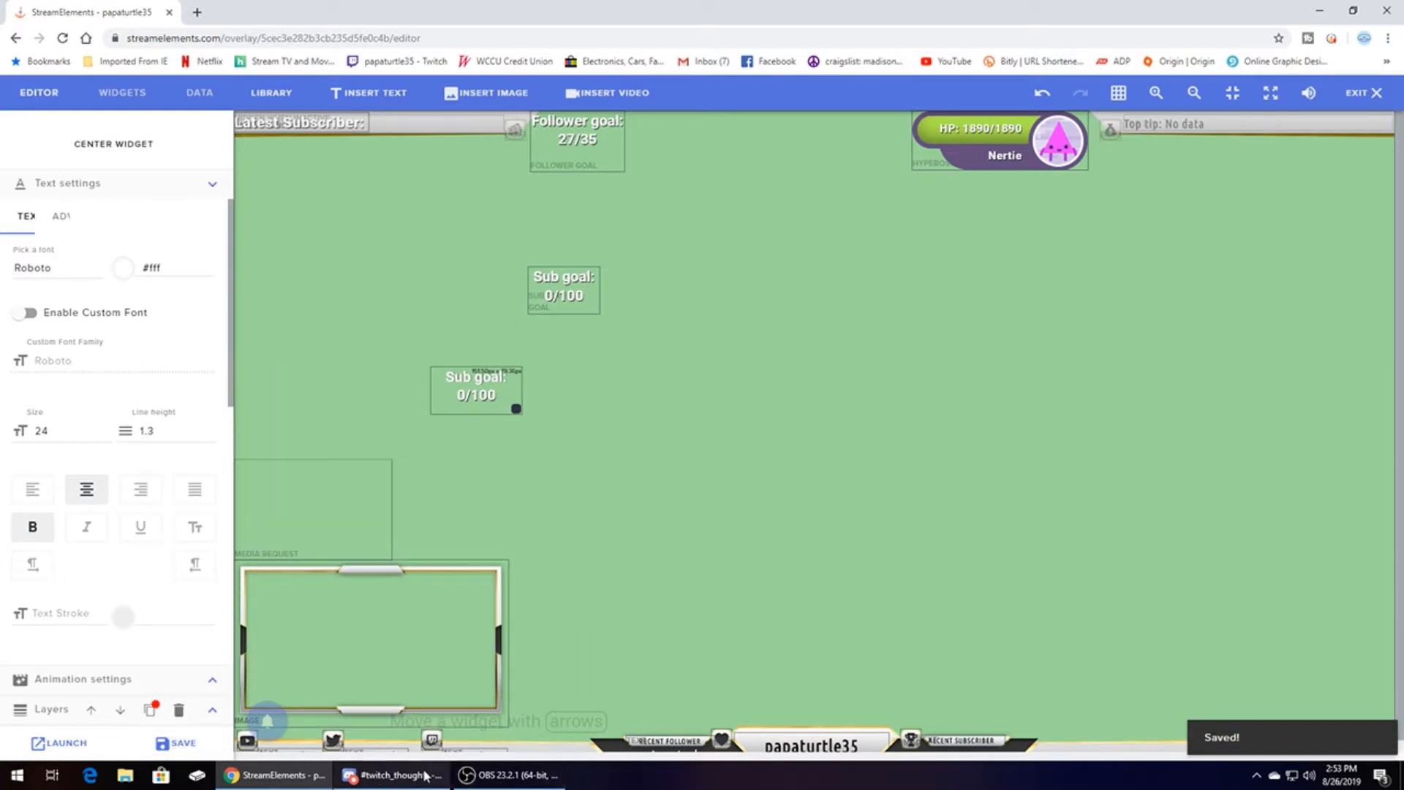